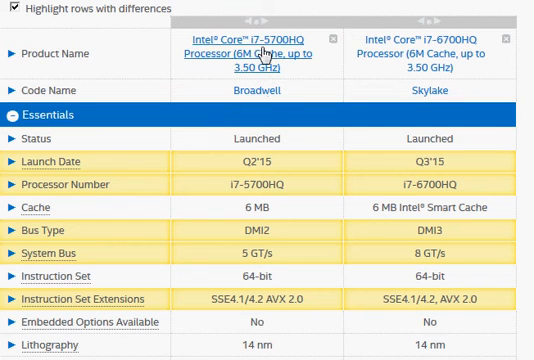
mouse_move(253, 51)
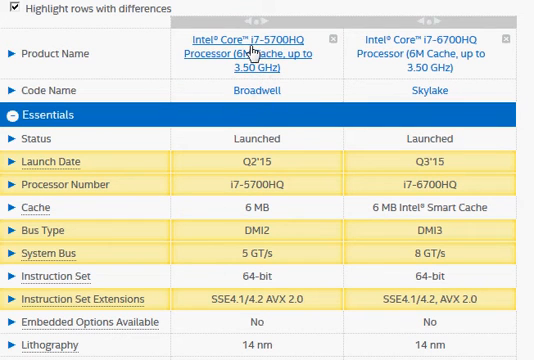
mouse_move(256, 49)
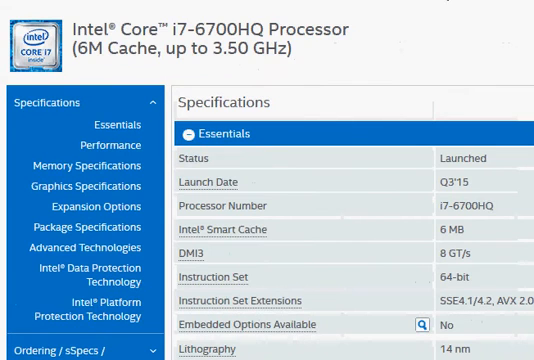
- Browse down the i7-5700HQ's PassMark CPU Benchmarks page
scroll(down, 3)
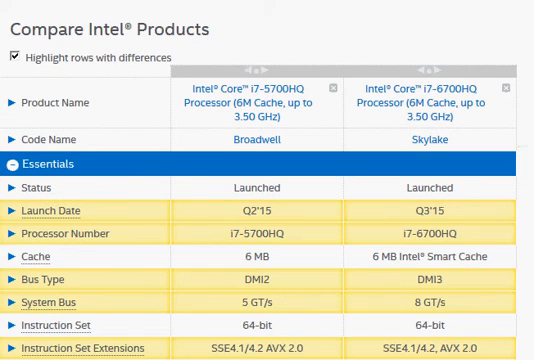
scroll(down, 3)
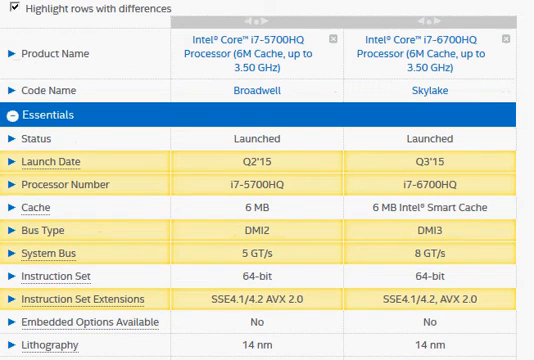
scroll(down, 3)
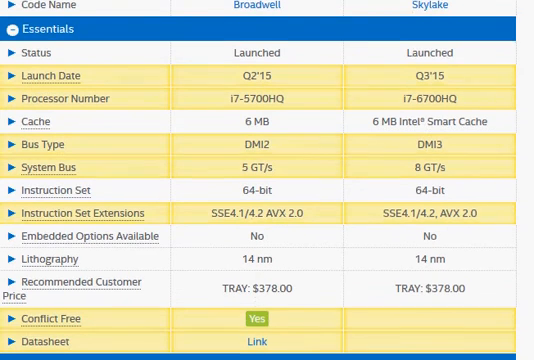
scroll(down, 3)
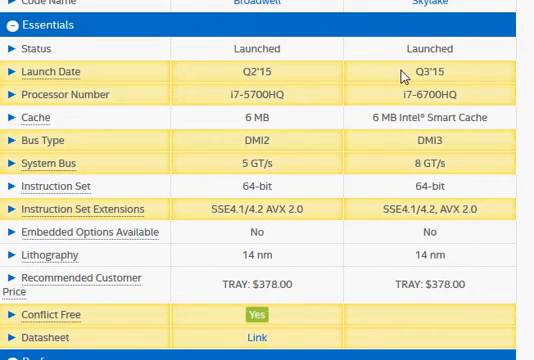
mouse_move(418, 75)
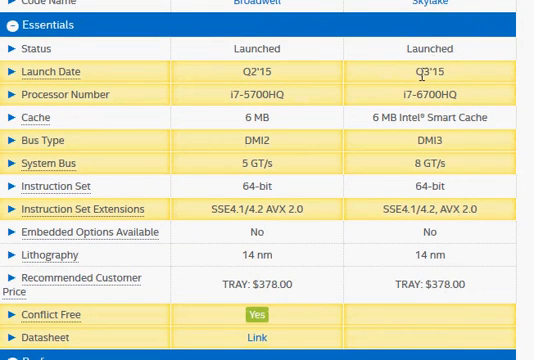
mouse_move(338, 75)
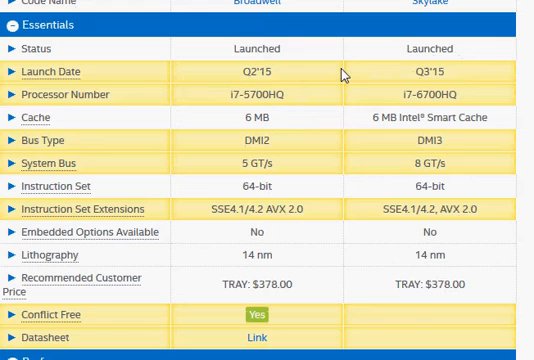
double_click(251, 72)
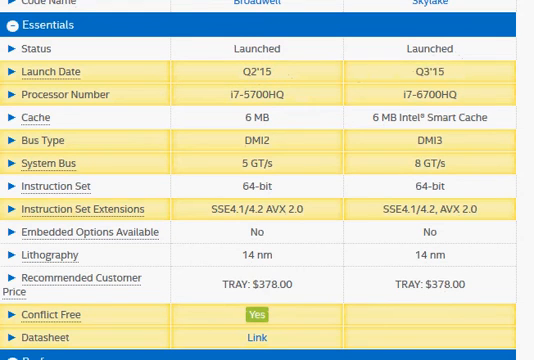
- Continue down the page into the i7-5700HQ benchmark details
scroll(down, 3)
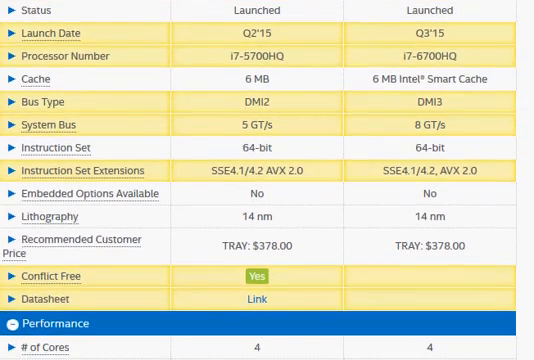
scroll(down, 3)
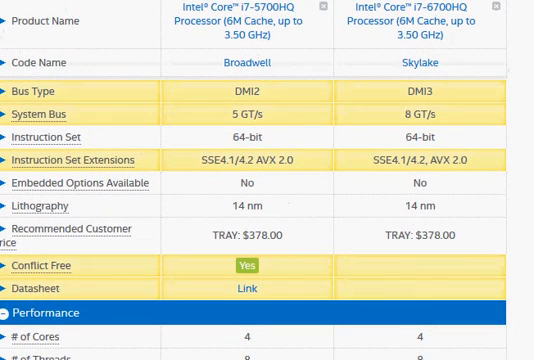
scroll(down, 3)
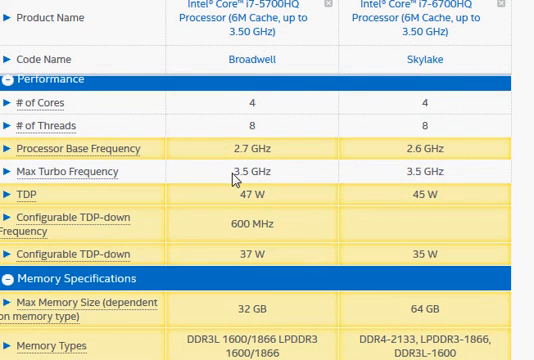
mouse_move(243, 194)
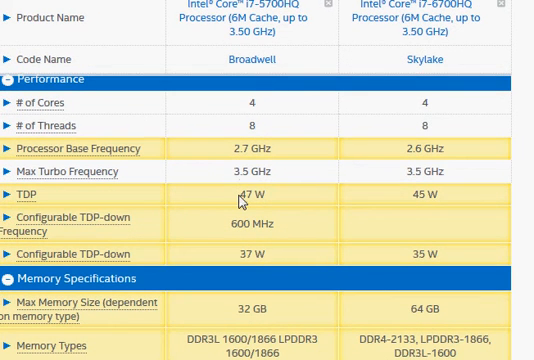
double_click(409, 194)
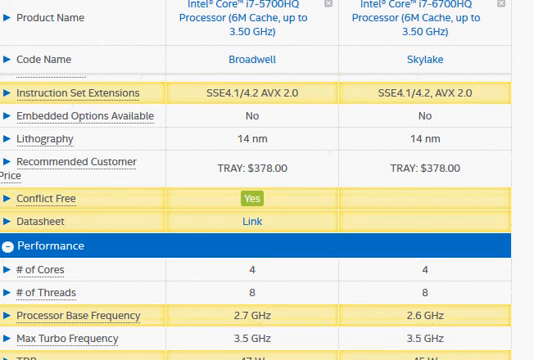
- Scroll around the page and select the i7-5700HQ's Average CPU Mark of 8591
scroll(down, 3)
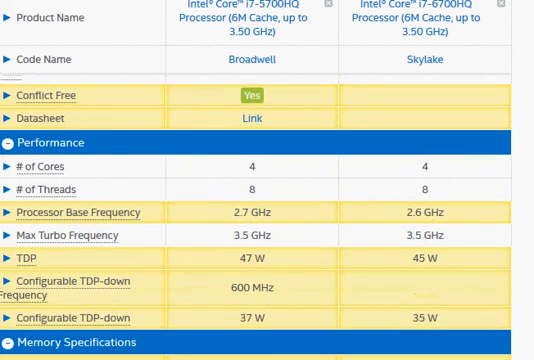
scroll(down, 3)
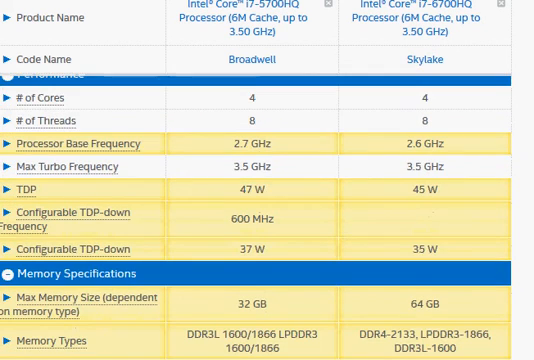
scroll(up, 3)
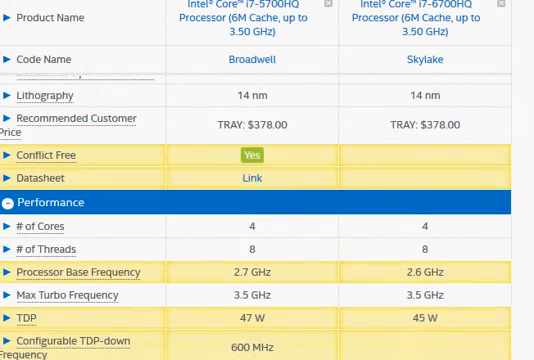
scroll(up, 3)
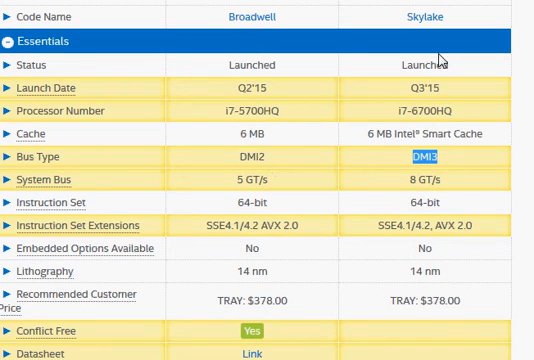
mouse_move(433, 108)
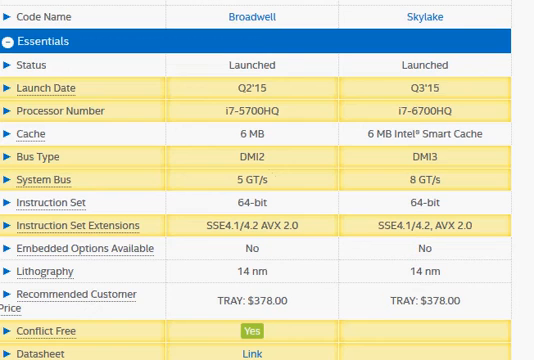
scroll(down, 3)
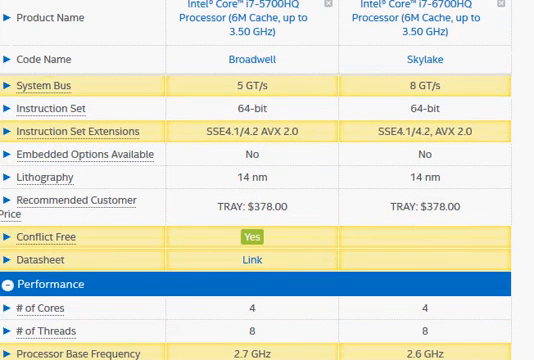
scroll(down, 3)
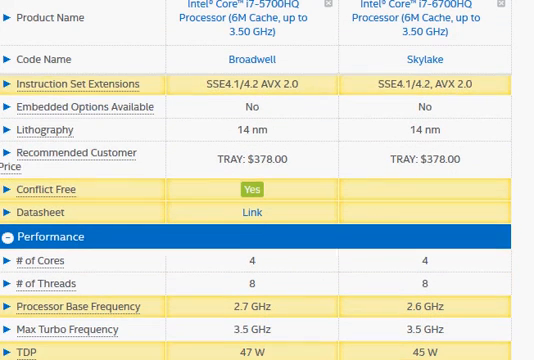
scroll(down, 3)
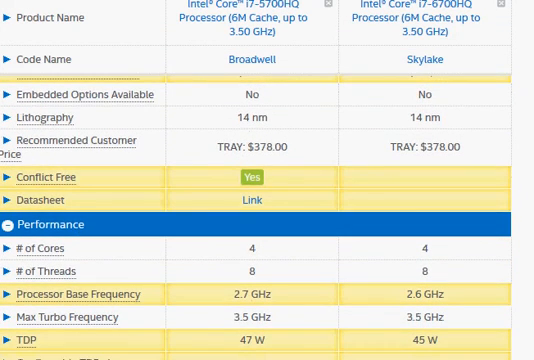
scroll(down, 3)
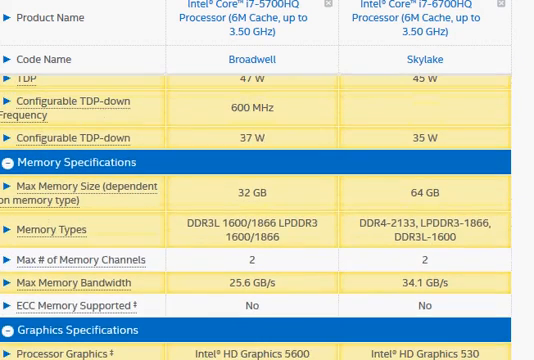
scroll(down, 3)
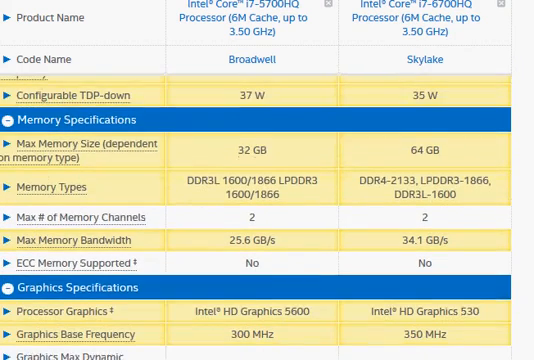
scroll(down, 3)
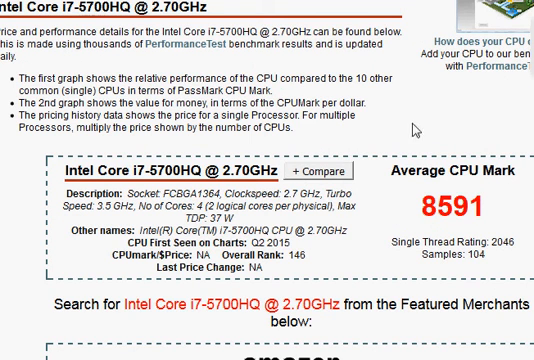
double_click(432, 207)
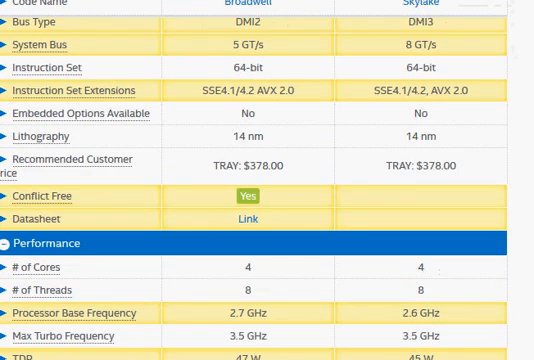
- Scroll to the Performance rows and highlight the i7-5700HQ's 2.7 GHz base frequency
scroll(up, 3)
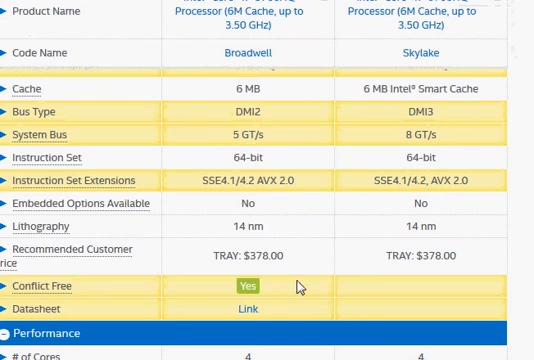
scroll(down, 3)
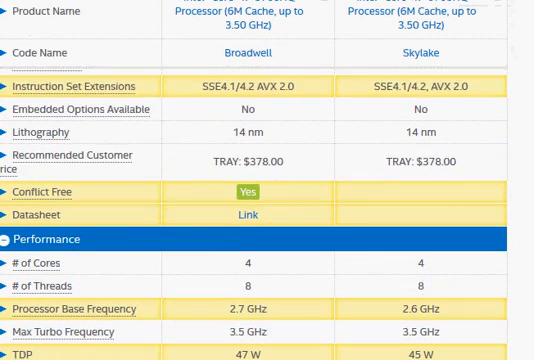
scroll(down, 3)
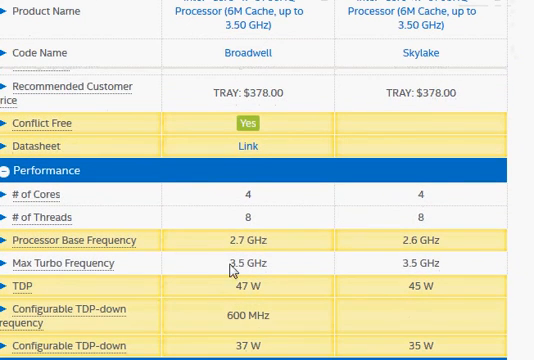
double_click(237, 239)
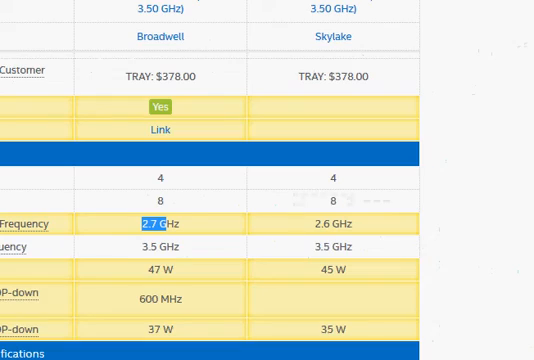
scroll(down, 3)
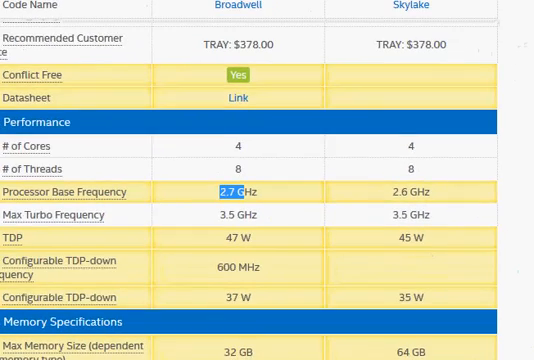
scroll(down, 3)
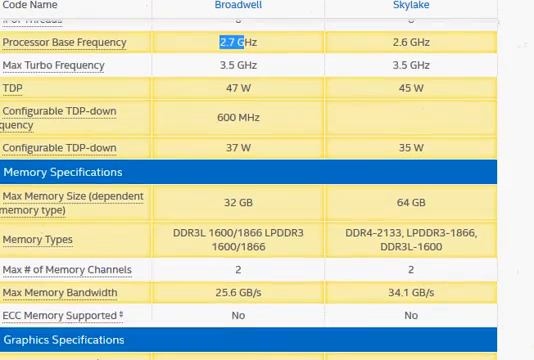
scroll(down, 3)
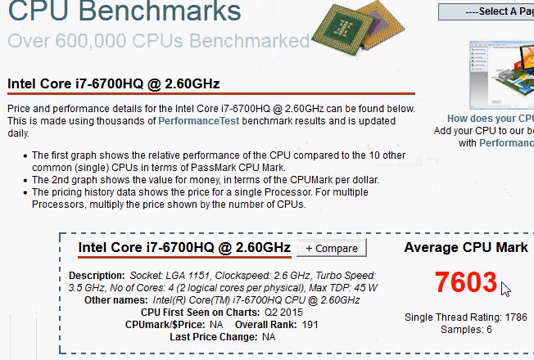
mouse_move(503, 284)
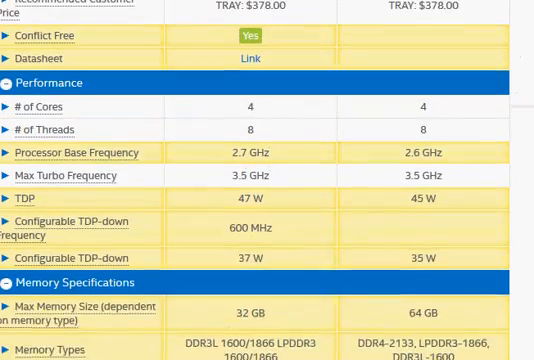
- Scroll through Essentials, Performance and Memory down to the Graphics Specifications rows
scroll(up, 3)
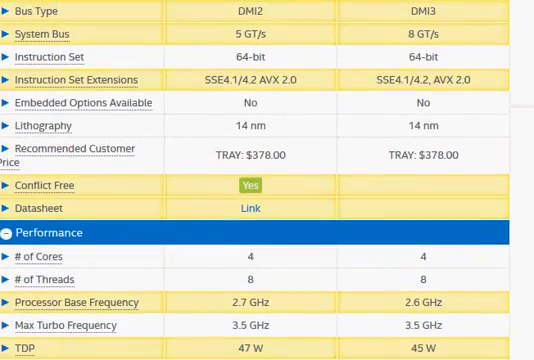
scroll(up, 3)
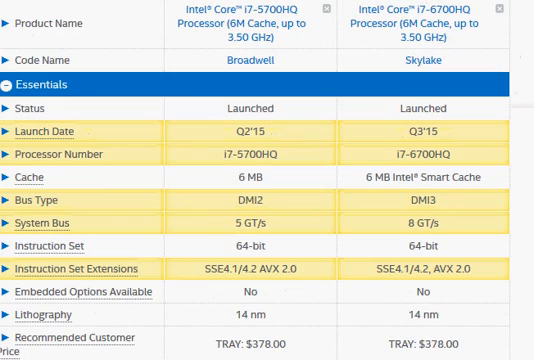
scroll(down, 3)
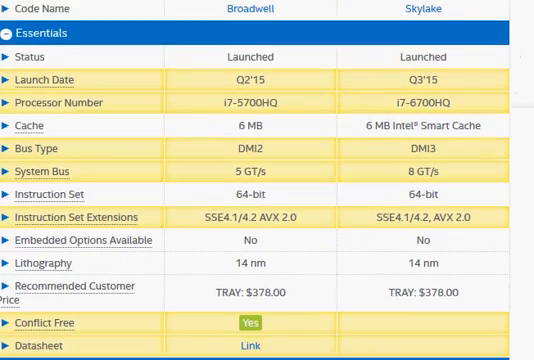
scroll(down, 3)
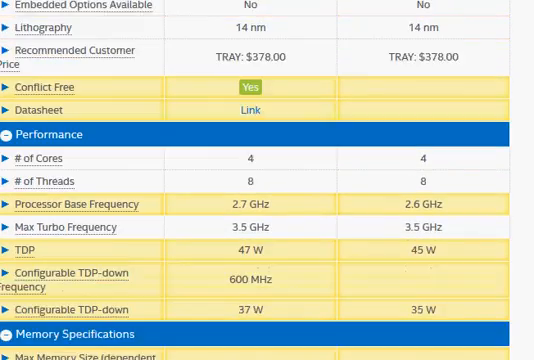
scroll(down, 3)
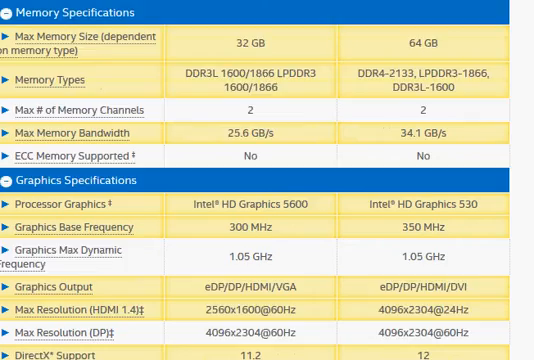
scroll(down, 3)
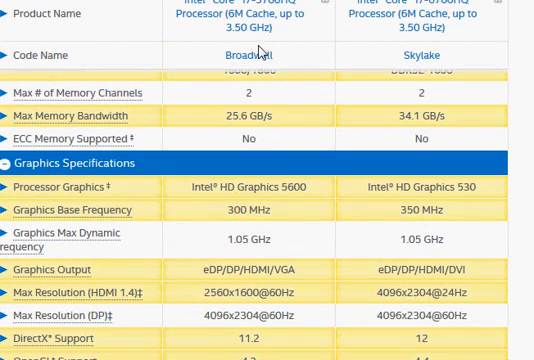
mouse_move(422, 76)
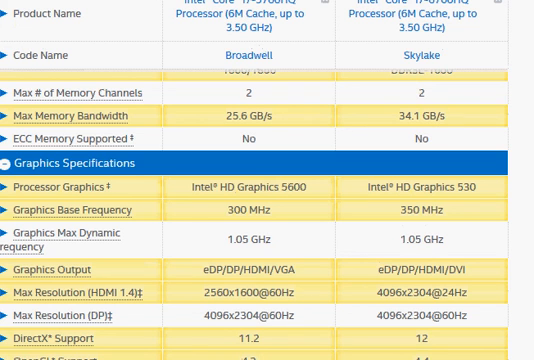
scroll(down, 3)
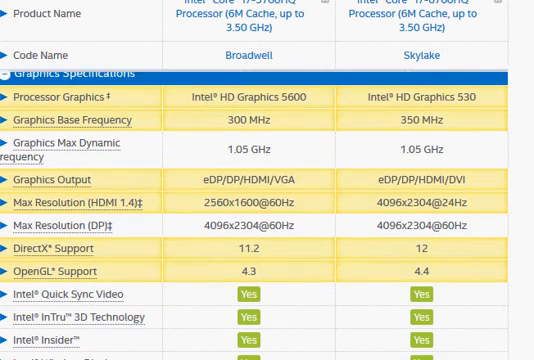
scroll(down, 3)
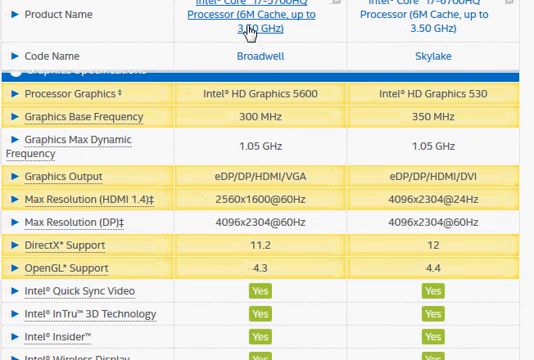
mouse_move(290, 17)
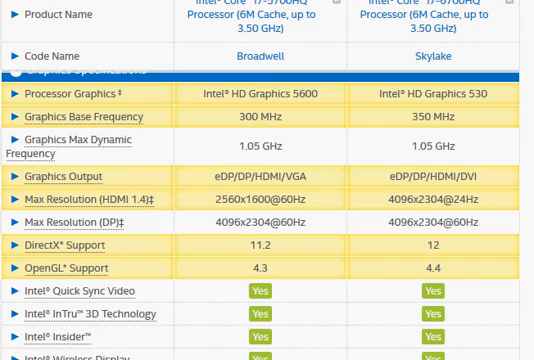
scroll(down, 3)
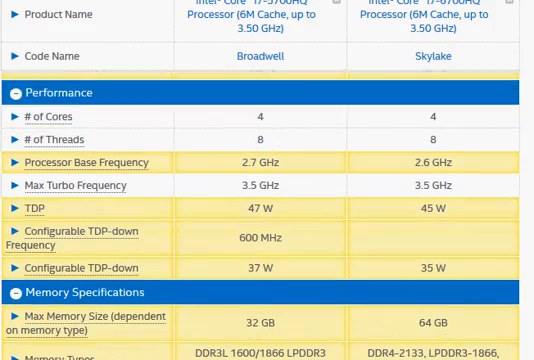
scroll(up, 3)
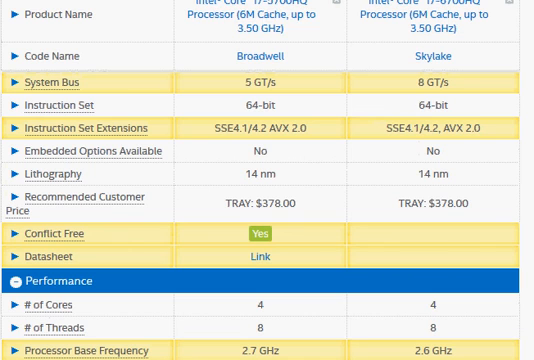
mouse_move(263, 56)
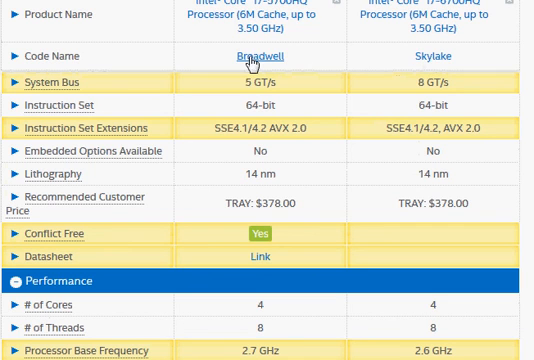